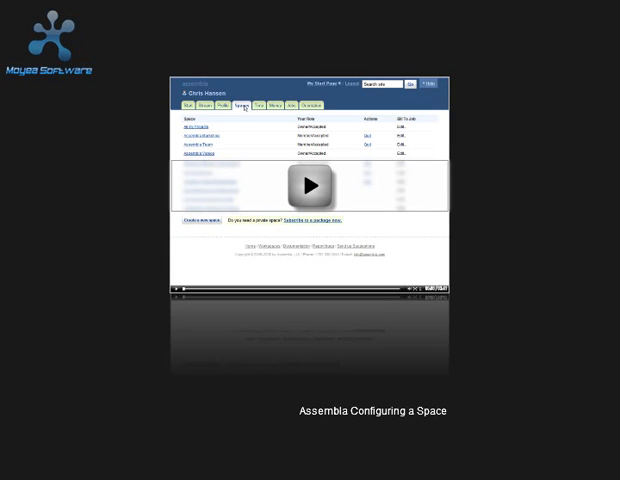
Step: Browse the Featured Space Configurations list (Subversion hosting, Trac, Team Collaboration) and return to the top
click(310, 184)
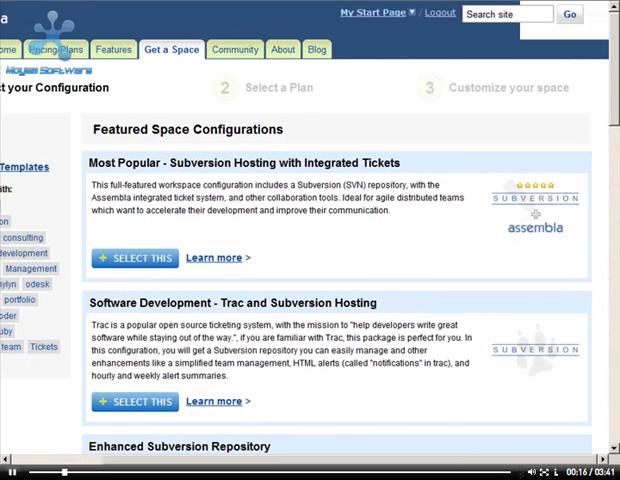
scroll(down, 3)
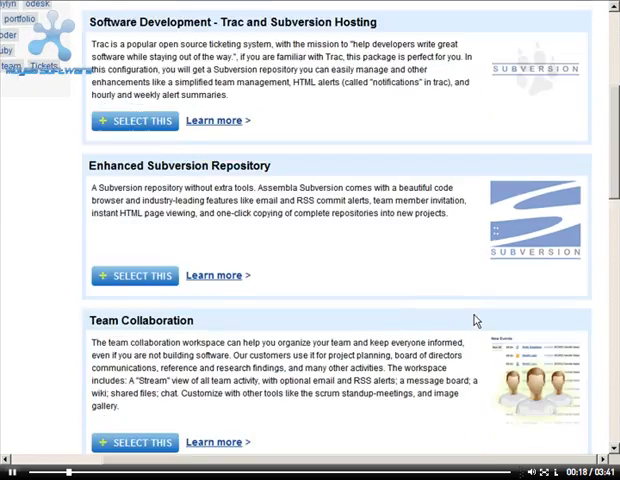
scroll(up, 3)
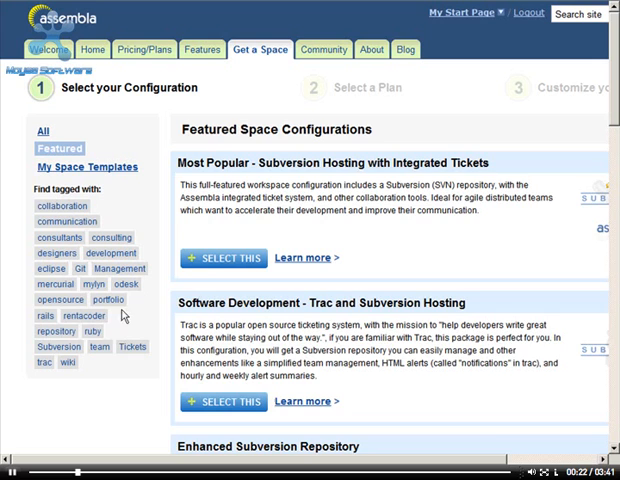
Step: Select the Ruby on Rails configuration after reviewing its preinstalled tools, reaching the plan options
click(86, 332)
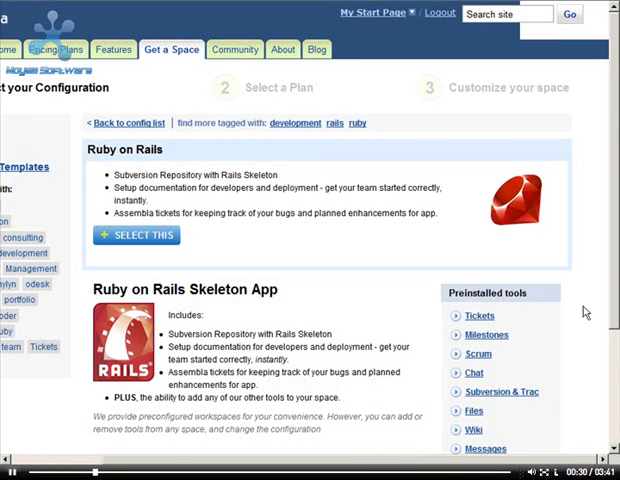
scroll(down, 3)
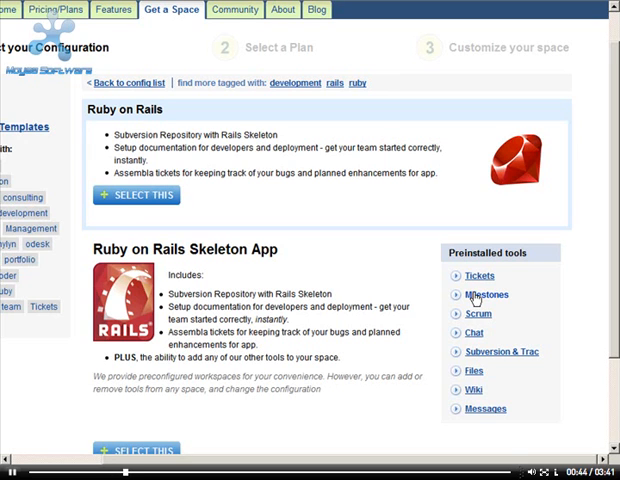
mouse_move(478, 332)
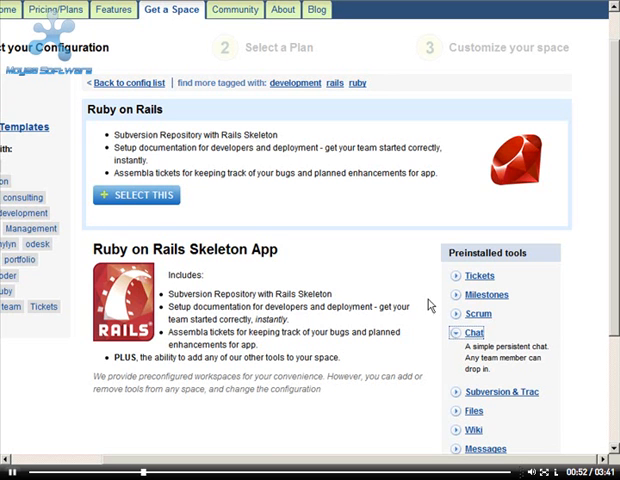
click(136, 196)
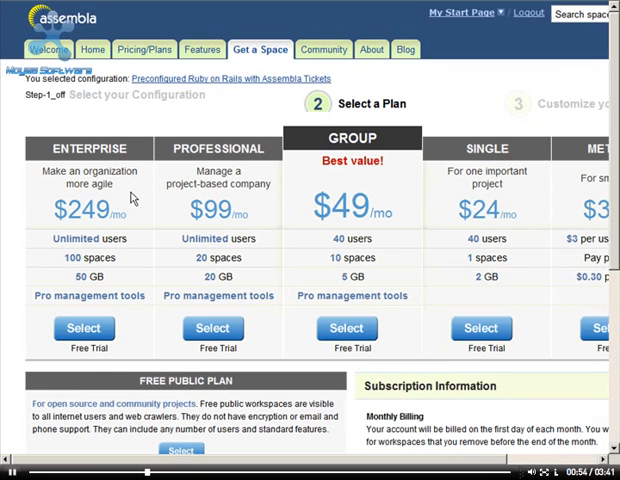
scroll(down, 3)
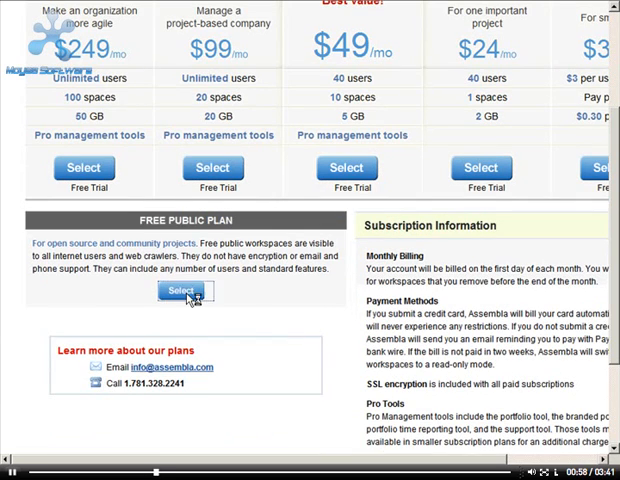
Step: Create the free public space 'My Ruby Space' with an available URL name
click(184, 292)
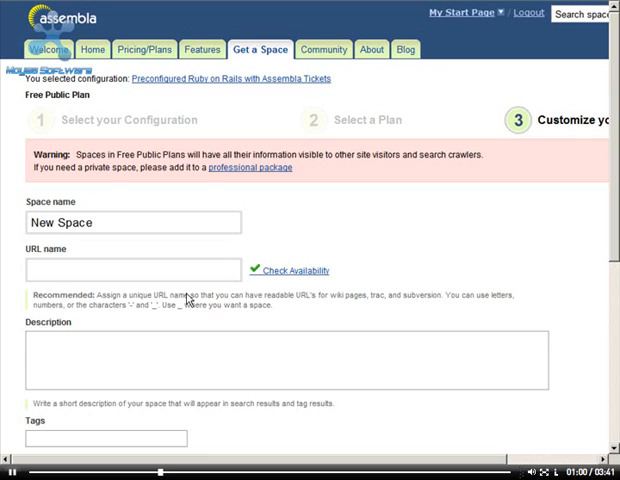
mouse_move(196, 320)
text(chrisRuby)
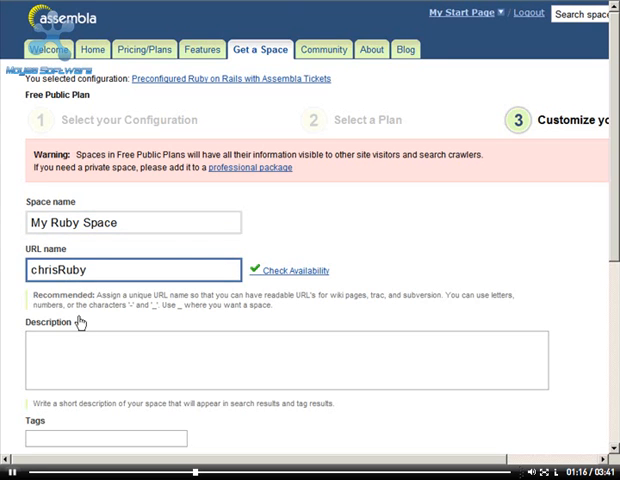
scroll(down, 3)
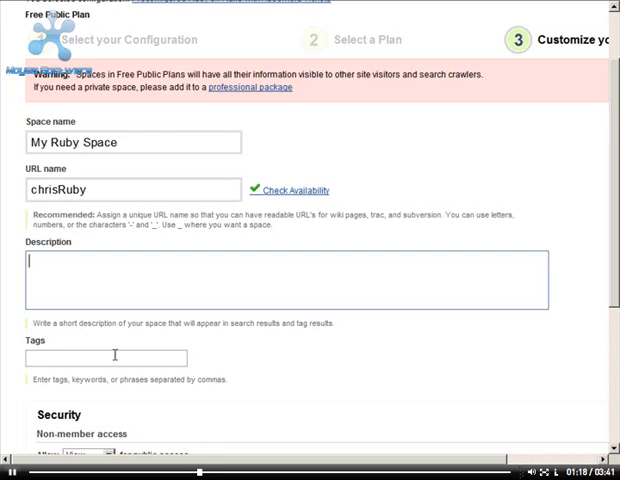
scroll(down, 3)
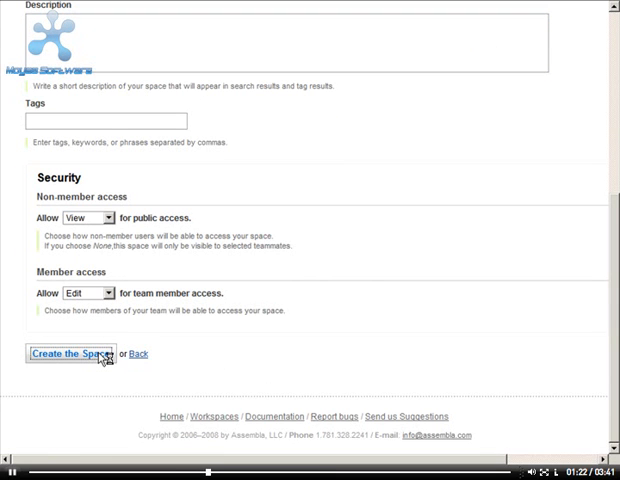
click(76, 354)
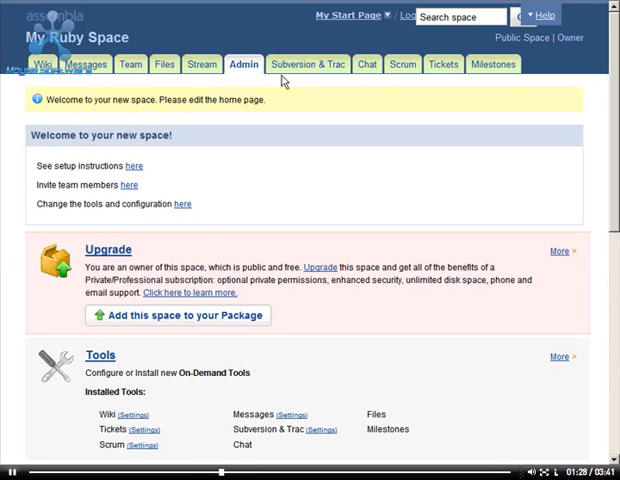
mouse_move(368, 64)
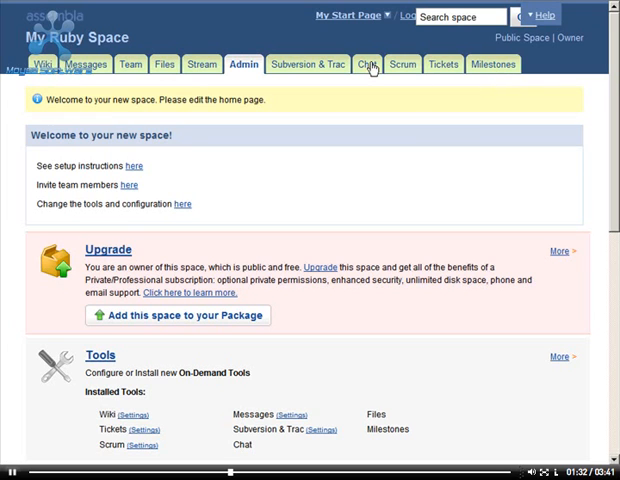
mouse_move(368, 72)
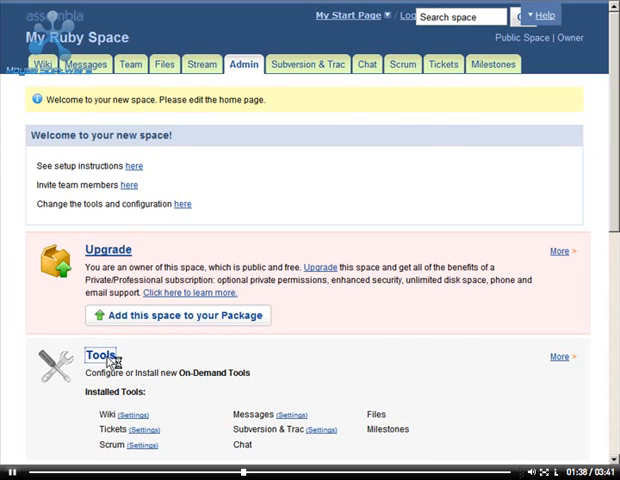
Step: Remove the Chat tool from My Ruby Space and return to the personal start page
click(94, 360)
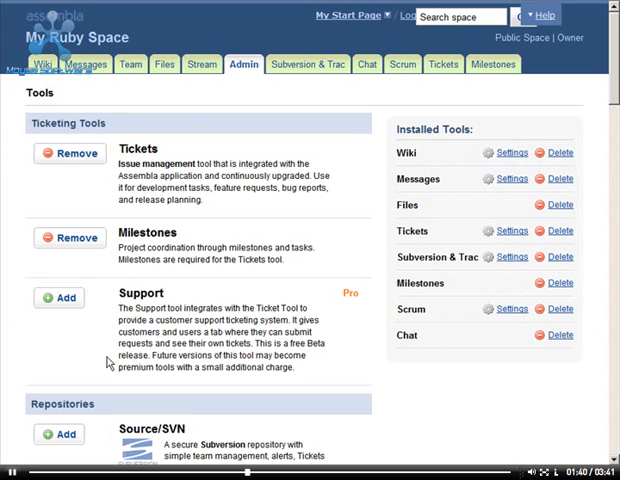
mouse_move(544, 378)
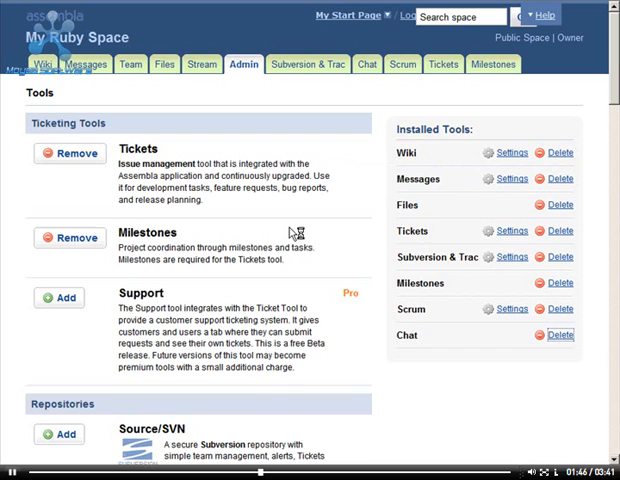
click(560, 336)
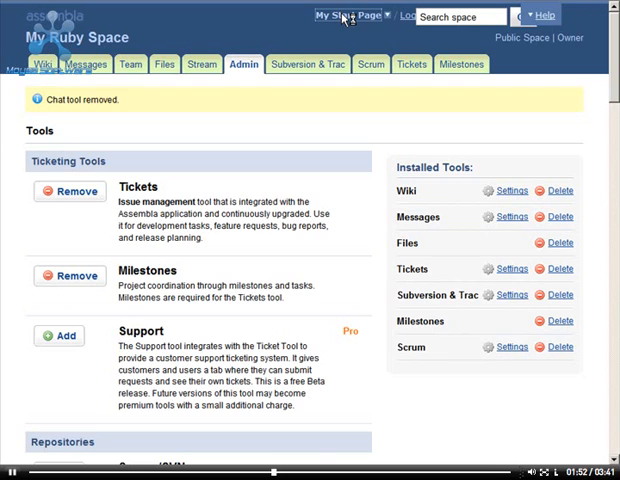
click(324, 16)
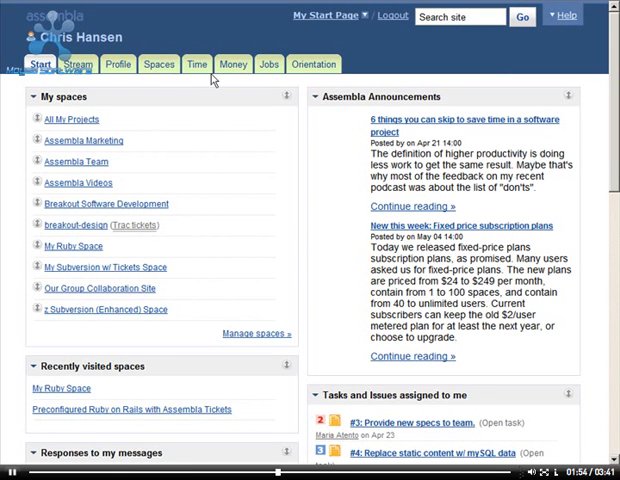
Step: Start another new space and show all configurations, locating 'Empty space with no tools'
click(158, 64)
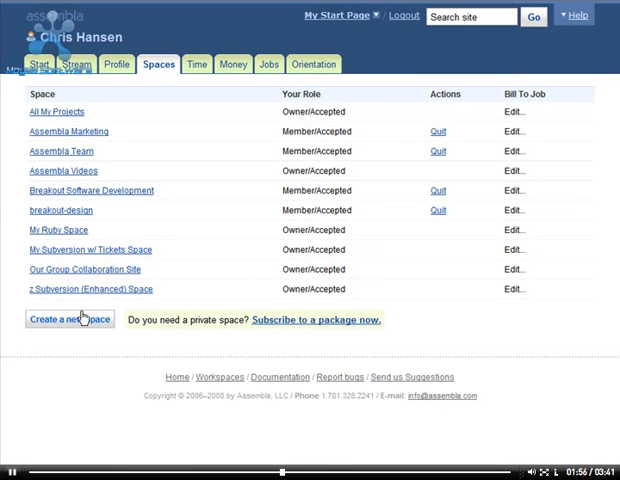
click(64, 320)
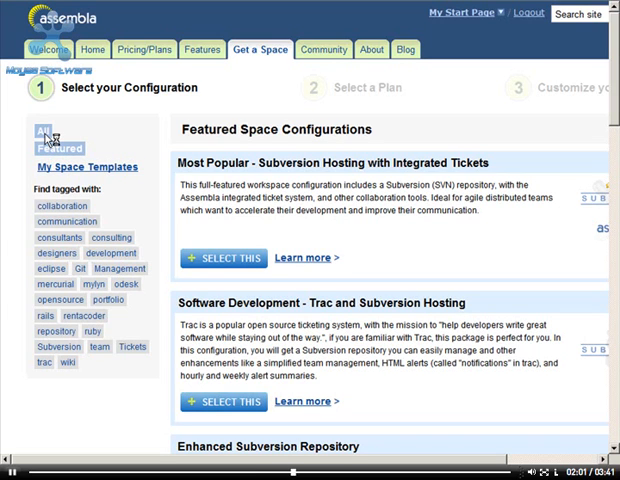
click(38, 132)
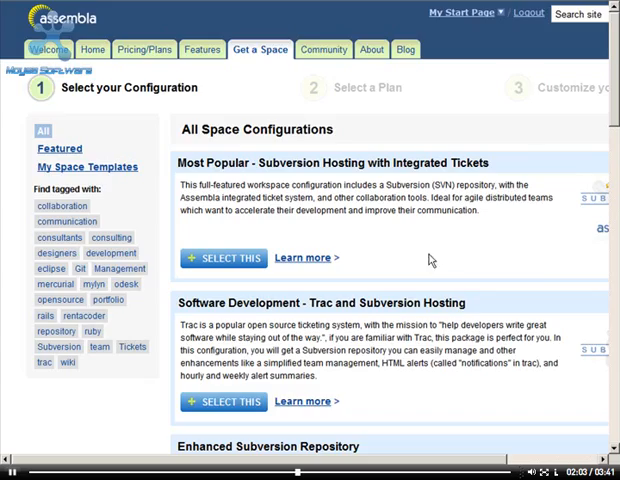
scroll(down, 3)
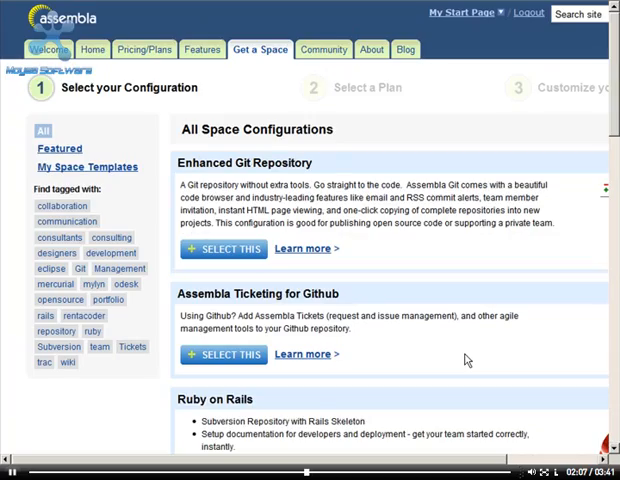
scroll(down, 3)
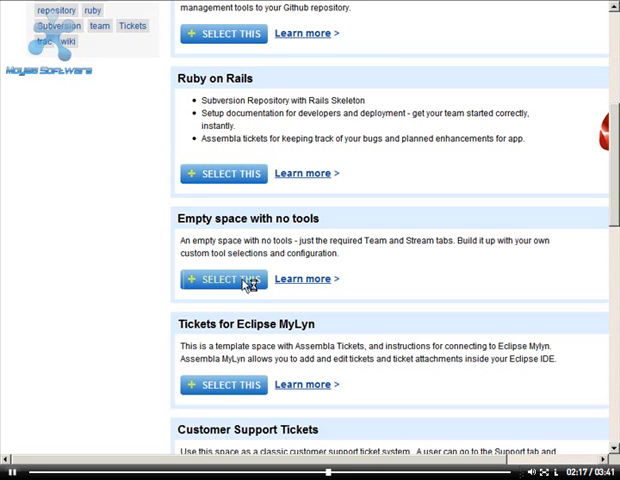
Step: Choose the empty configuration on the free public plan, named 'My Configured Space' with URL 'chrisConfigured'
click(224, 280)
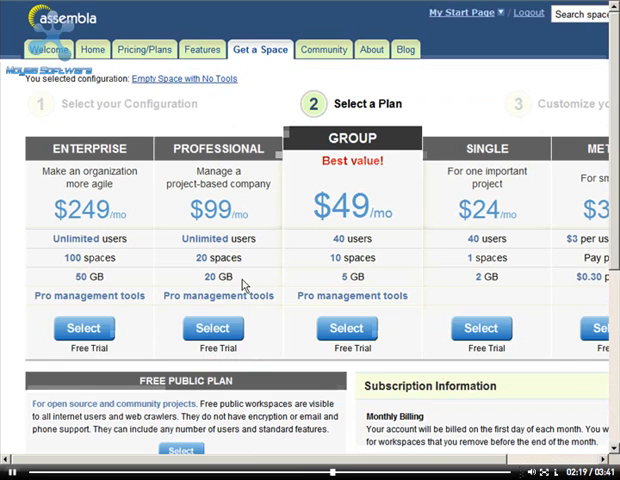
scroll(down, 3)
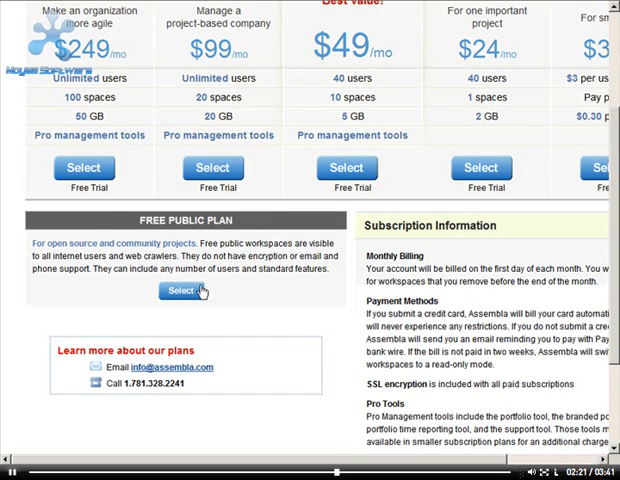
click(182, 290)
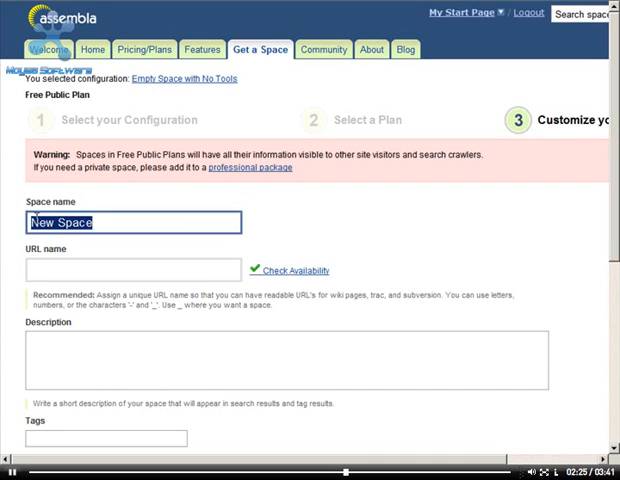
text(My Configured Space)
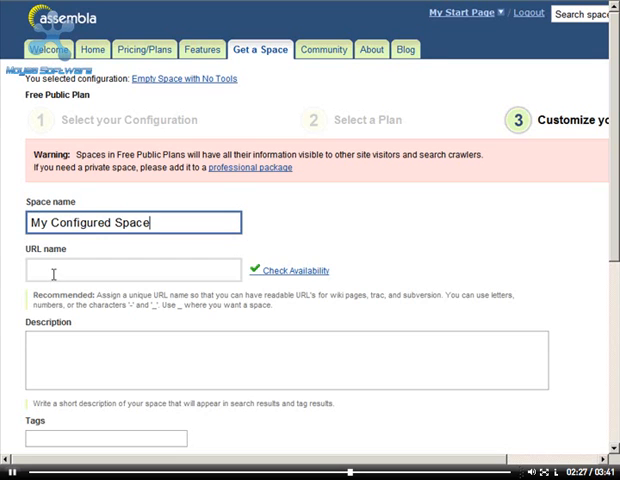
text(chrisConfigured)
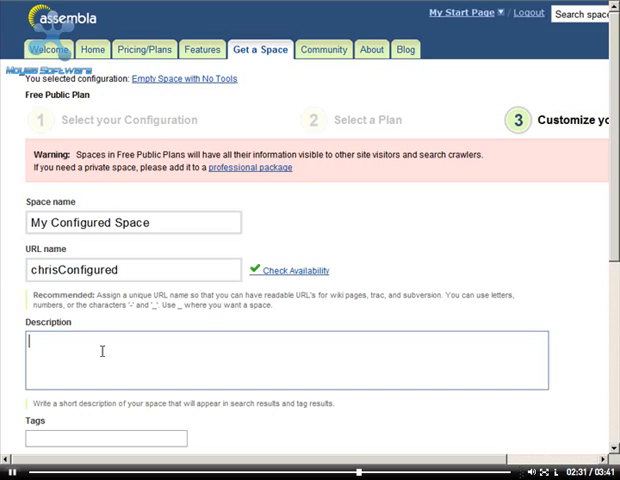
scroll(down, 3)
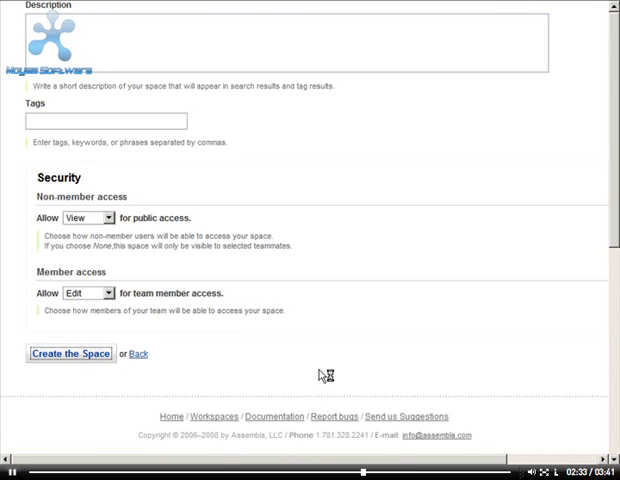
Step: Create My Configured Space, landing on its Admin page with no tools installed
click(72, 354)
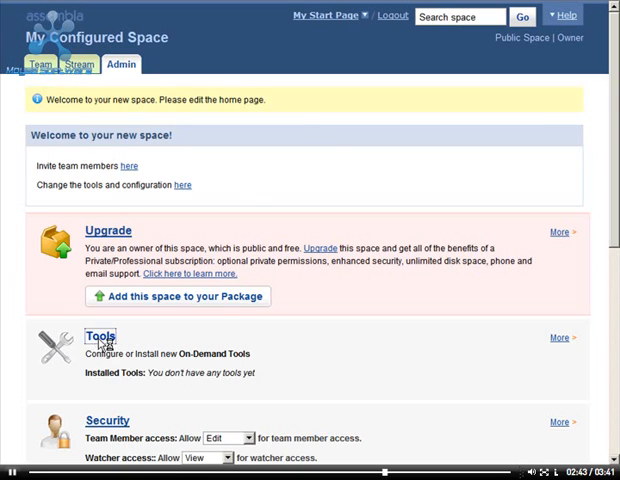
Step: Add the Milestones and Tickets tools so they appear as tabs alongside Messages and Source/SVN
click(100, 336)
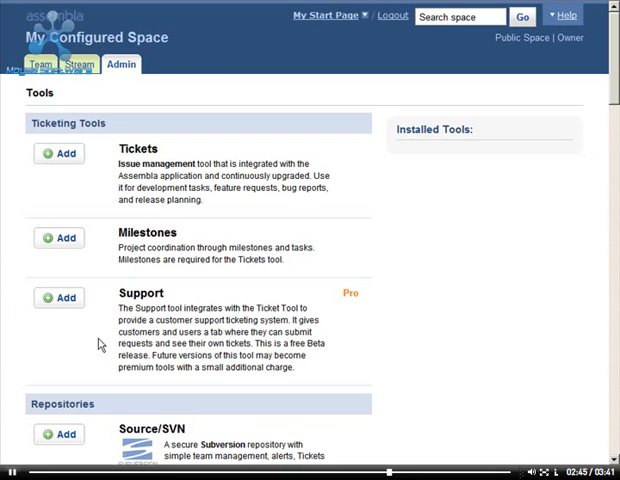
mouse_move(348, 364)
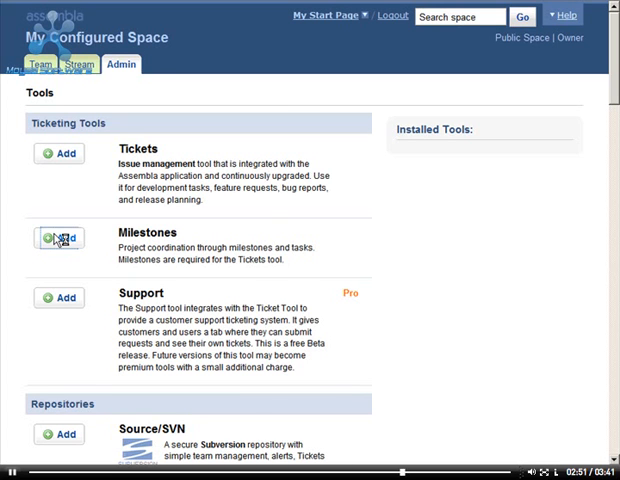
click(60, 236)
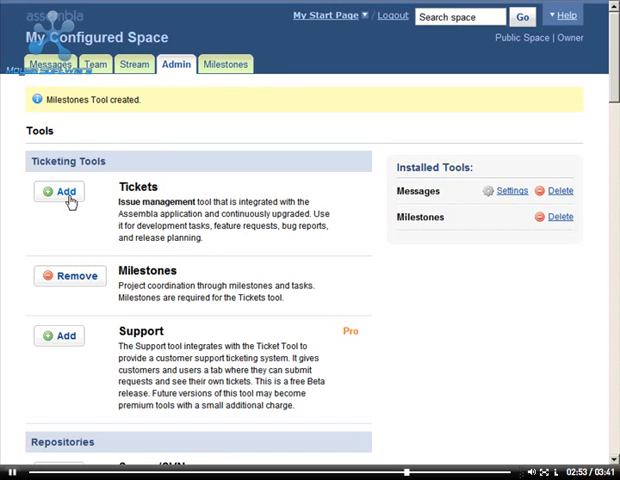
click(58, 192)
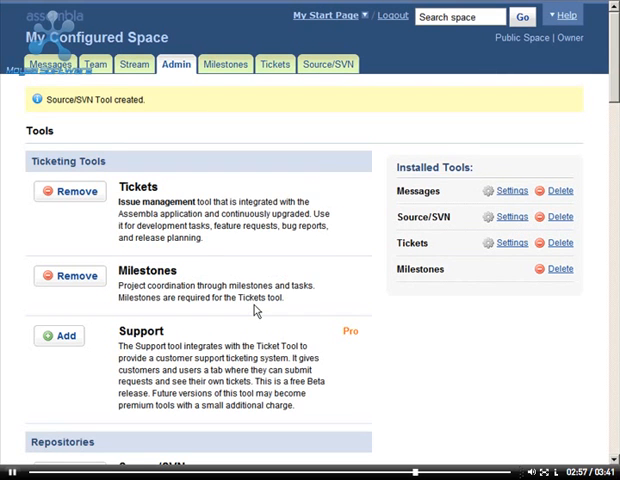
mouse_move(528, 188)
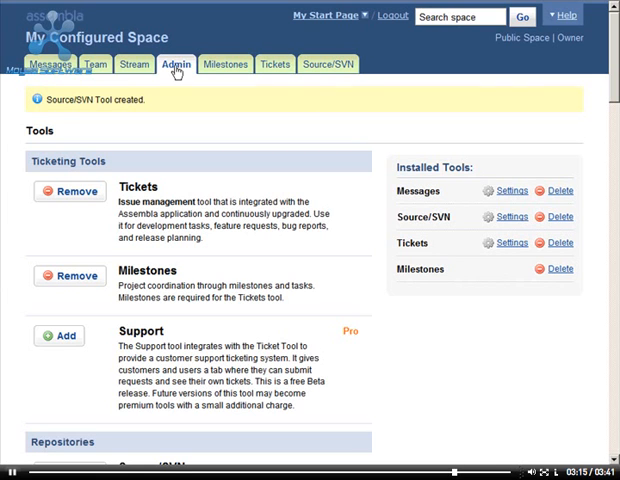
Step: Move Admin to the end of the tab order, after Source/SVN, and save the space settings
scroll(down, 3)
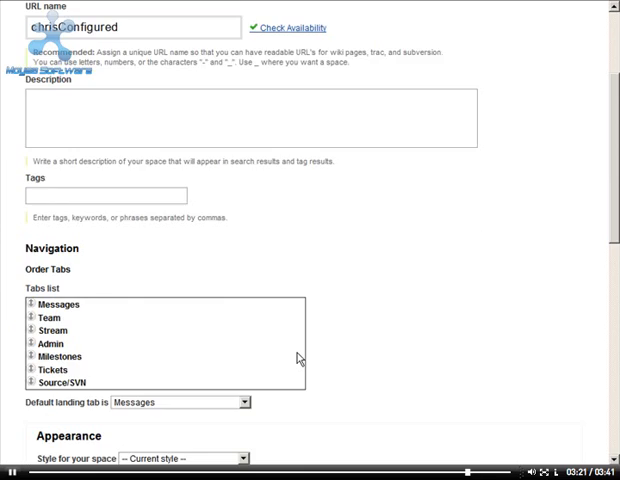
scroll(down, 3)
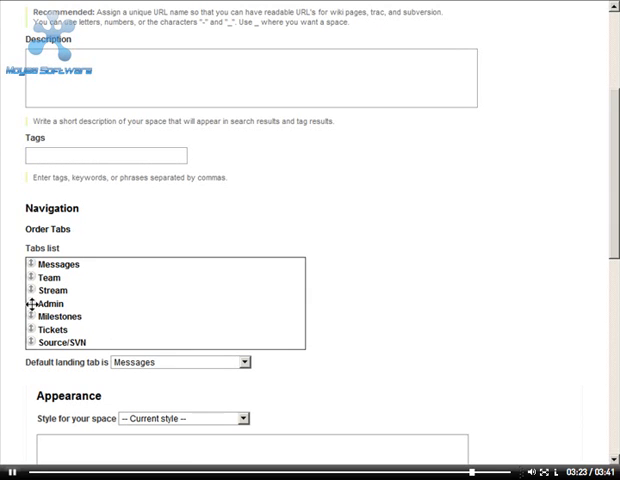
drag(60, 304, 60, 342)
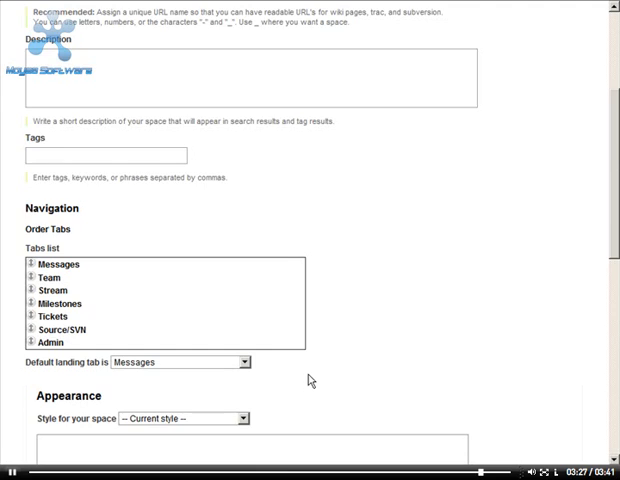
scroll(down, 3)
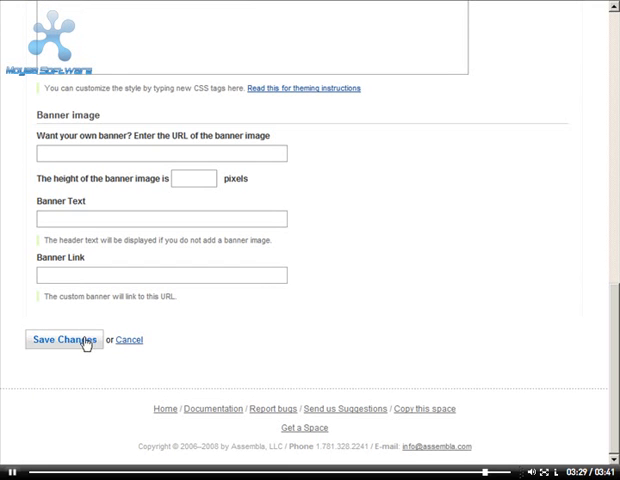
click(64, 340)
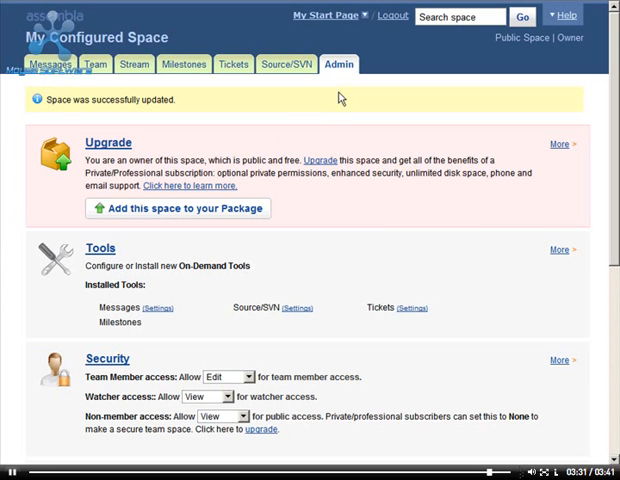